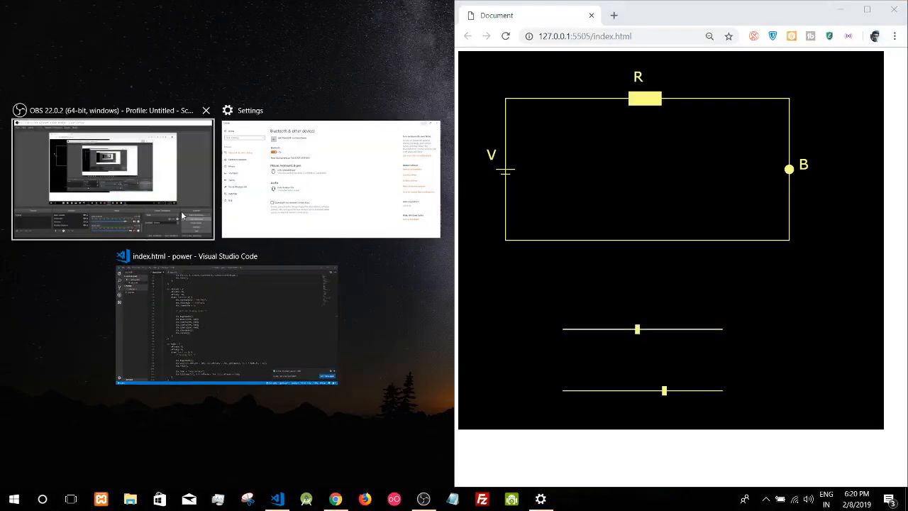
- Bring the code editor back up and move both slider handles in the preview
click(227, 319)
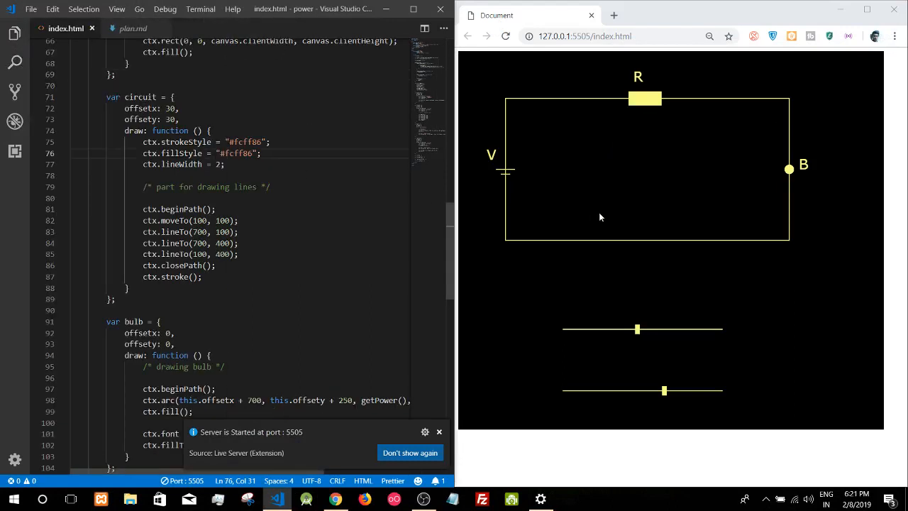
drag(636, 328, 601, 328)
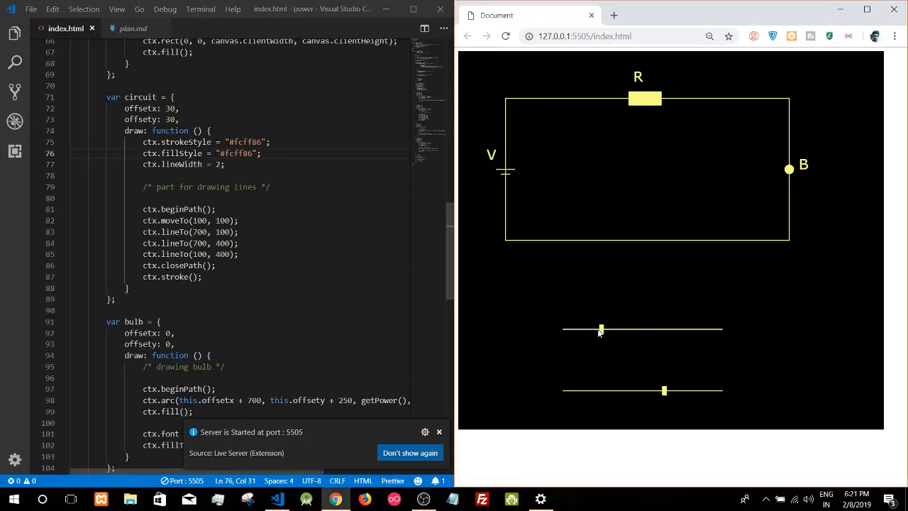
drag(601, 328, 626, 328)
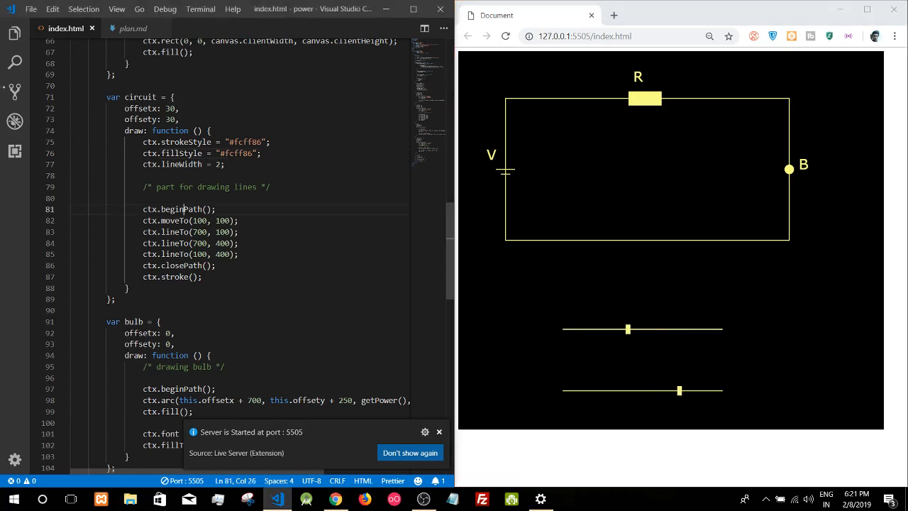
- Read the components list in plan.md, then go back to index.html
click(127, 28)
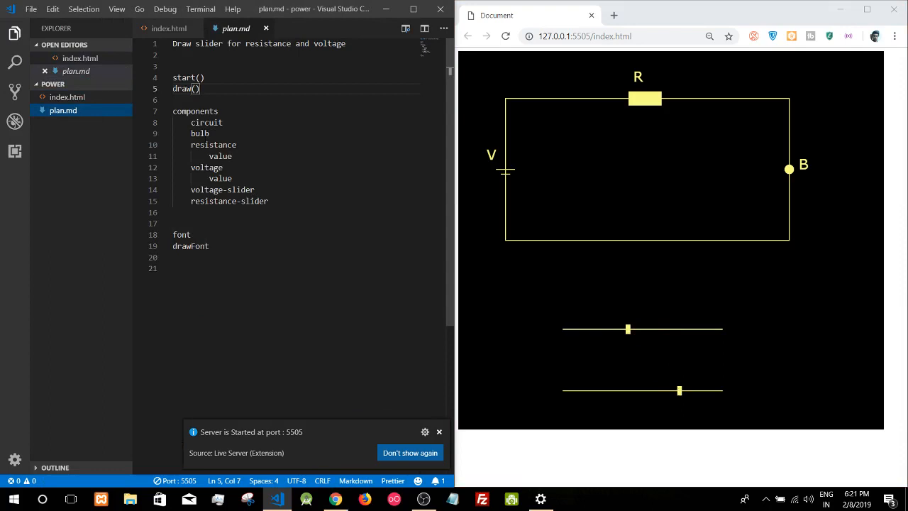
double_click(206, 122)
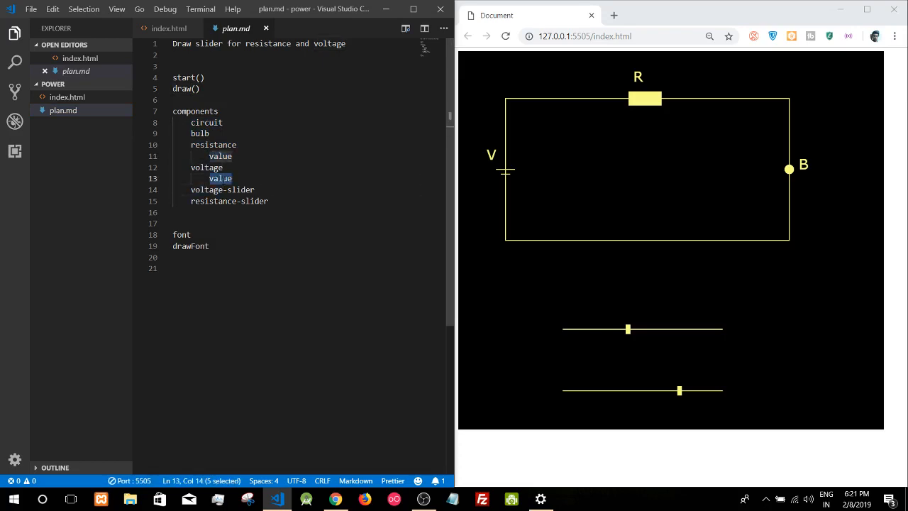
click(169, 29)
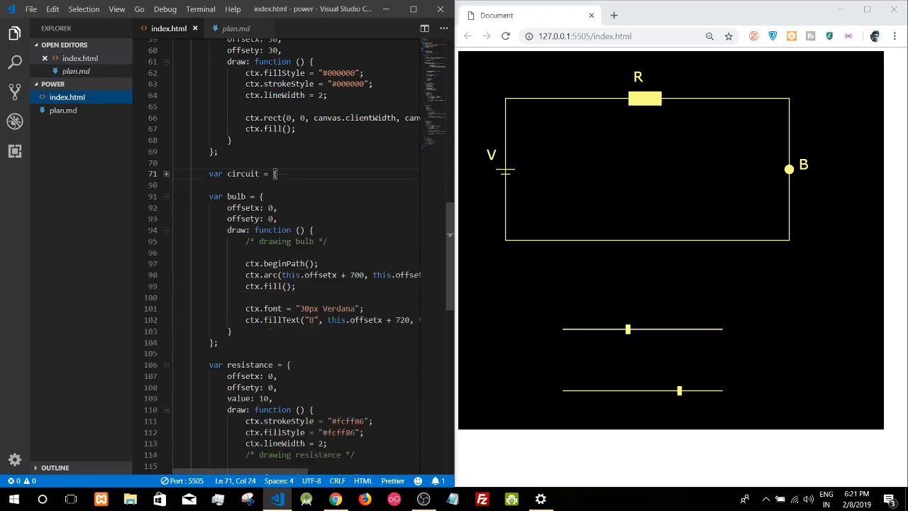
- Fold the bulb and resistance objects, unfold voltage, and scroll down to voltageSlider
click(167, 197)
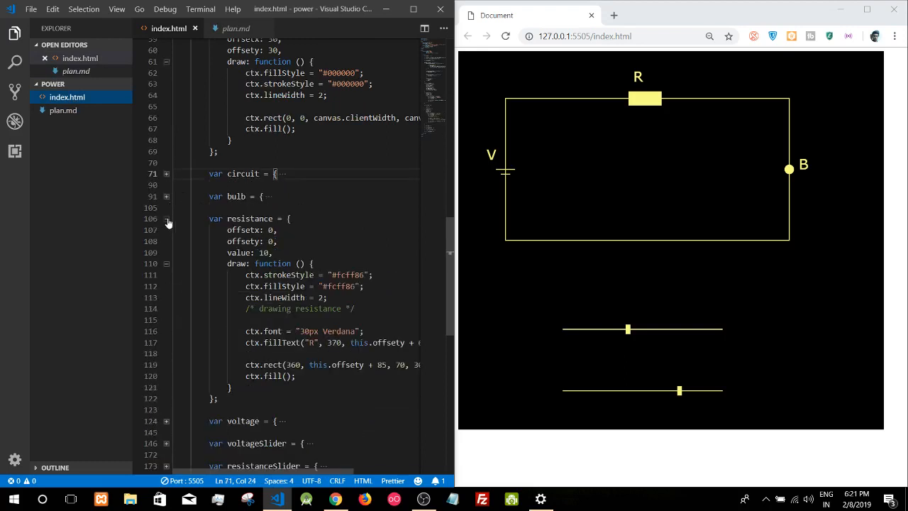
click(167, 218)
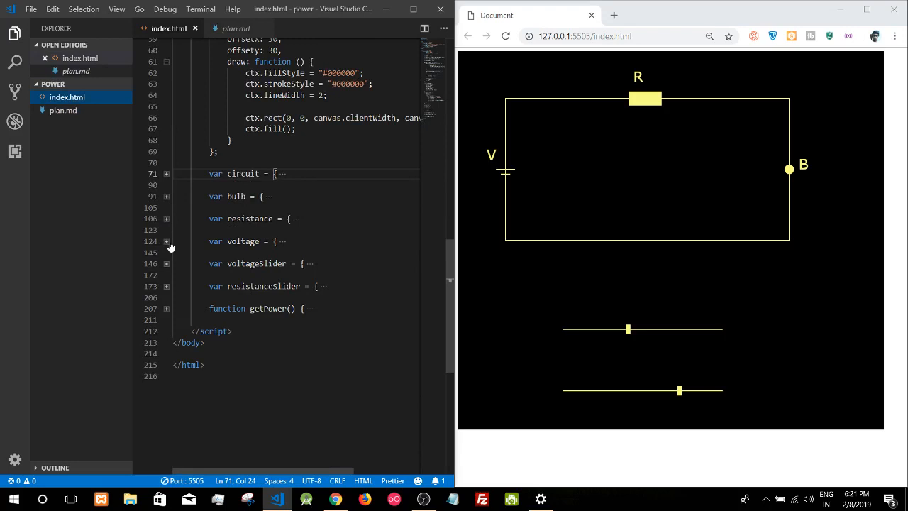
click(166, 241)
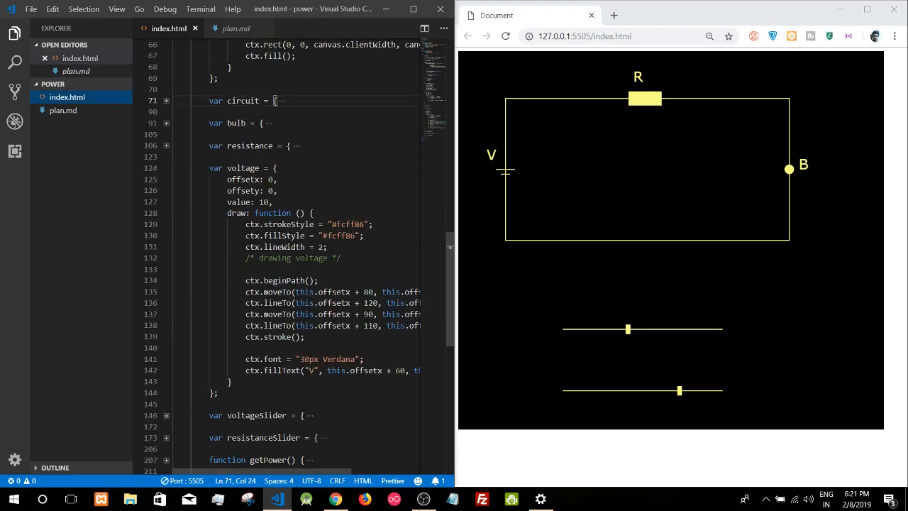
scroll(down, 3)
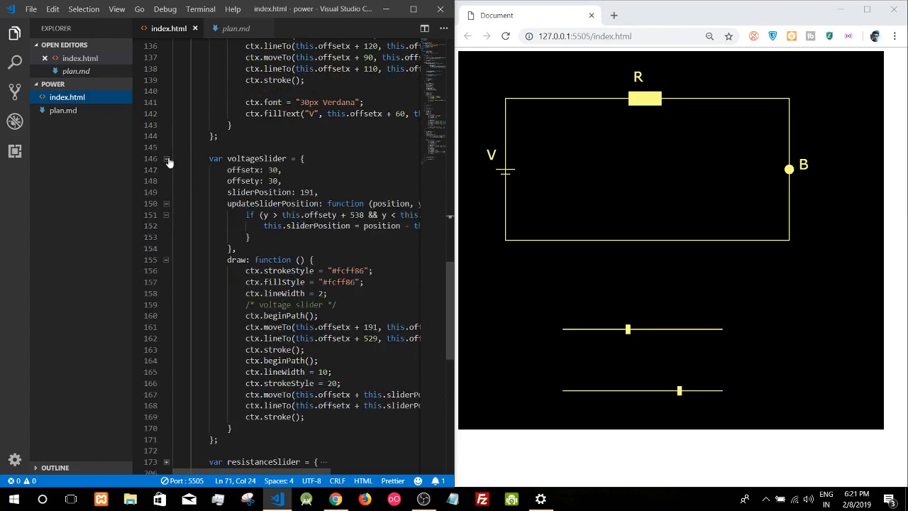
- Change voltageSlider's offsetx from 30 to 130
drag(227, 170, 281, 180)
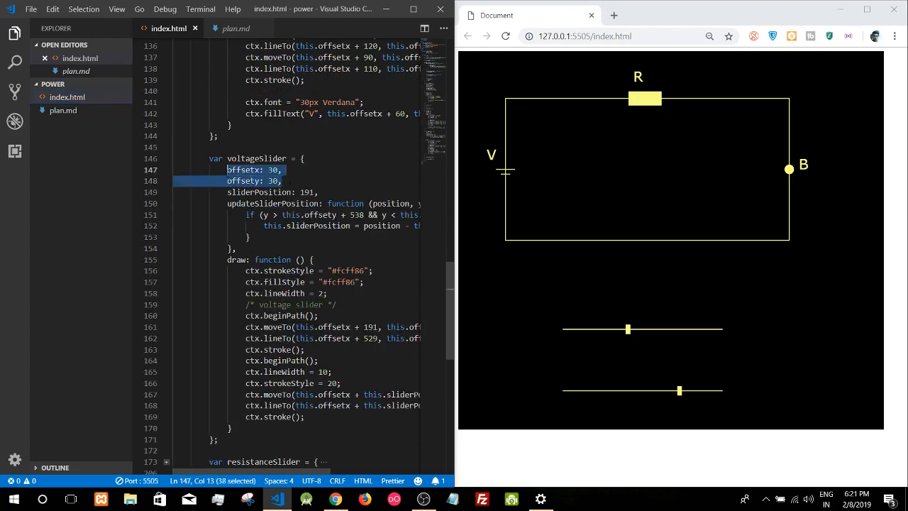
click(269, 169)
text(1)
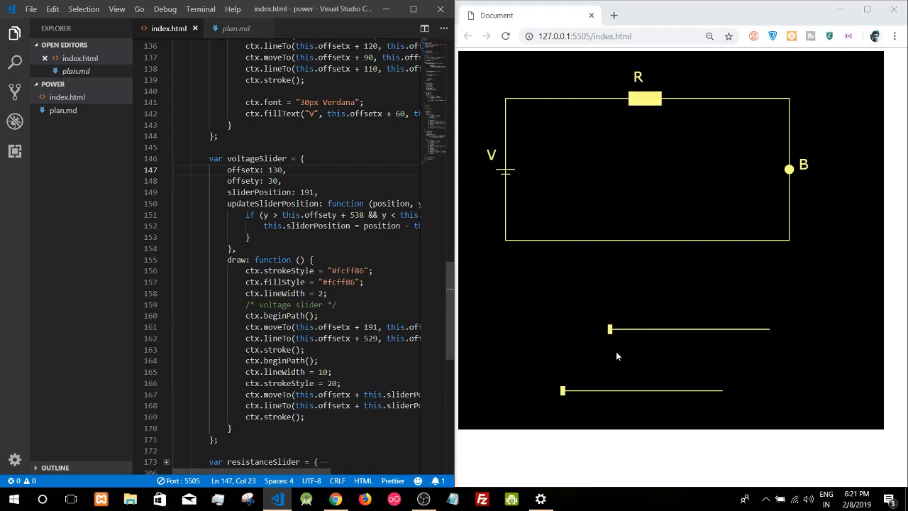
- Drag the shifted top slider handle right and left repeatedly to test it
drag(610, 328, 648, 329)
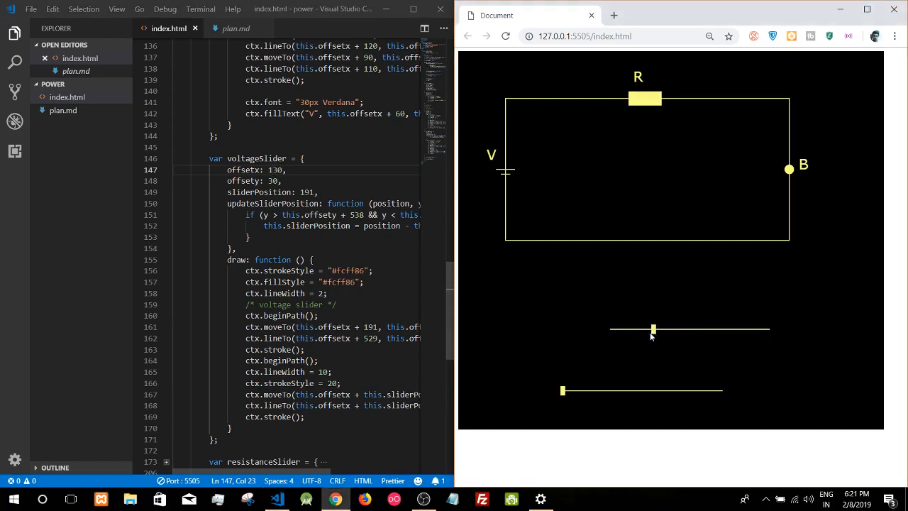
drag(652, 328, 715, 328)
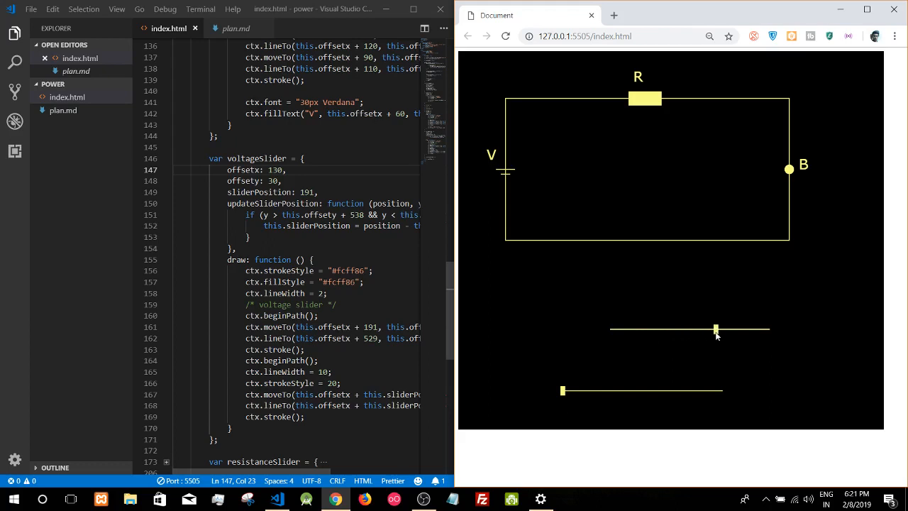
drag(715, 328, 686, 329)
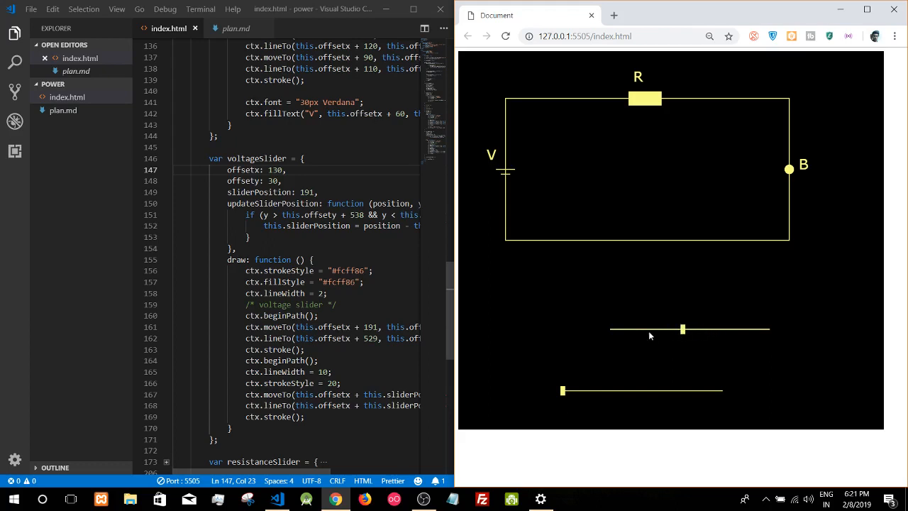
mouse_move(577, 324)
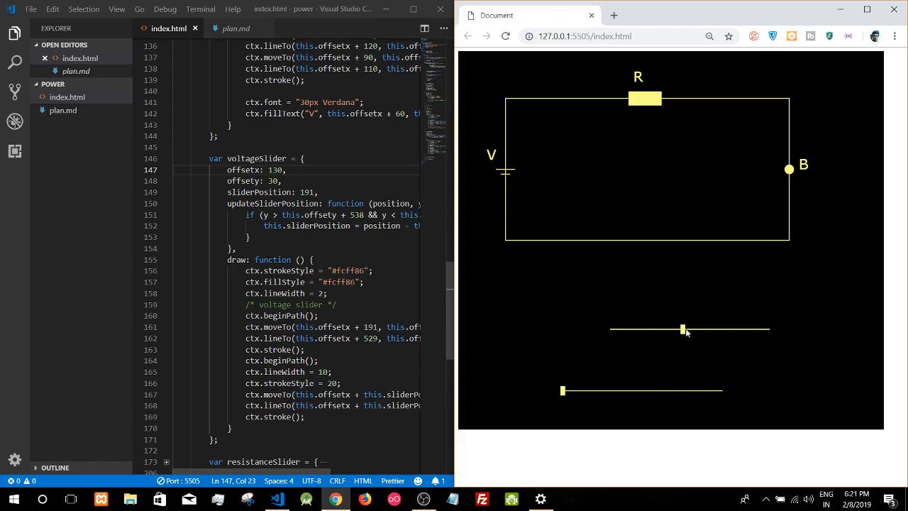
drag(684, 331, 678, 331)
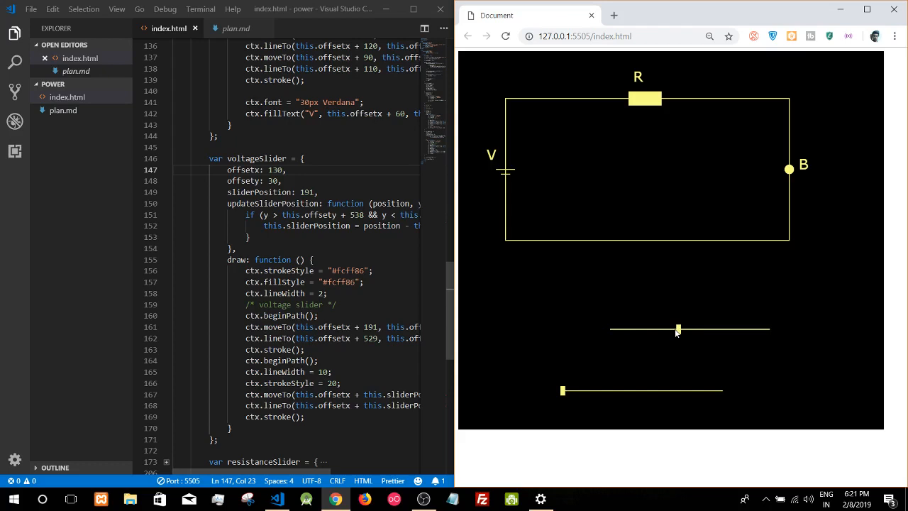
mouse_move(645, 112)
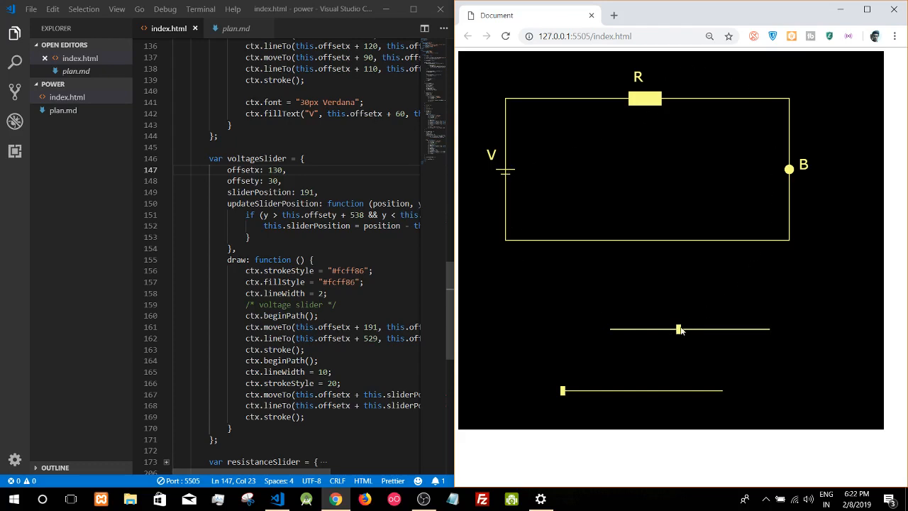
drag(679, 329, 711, 329)
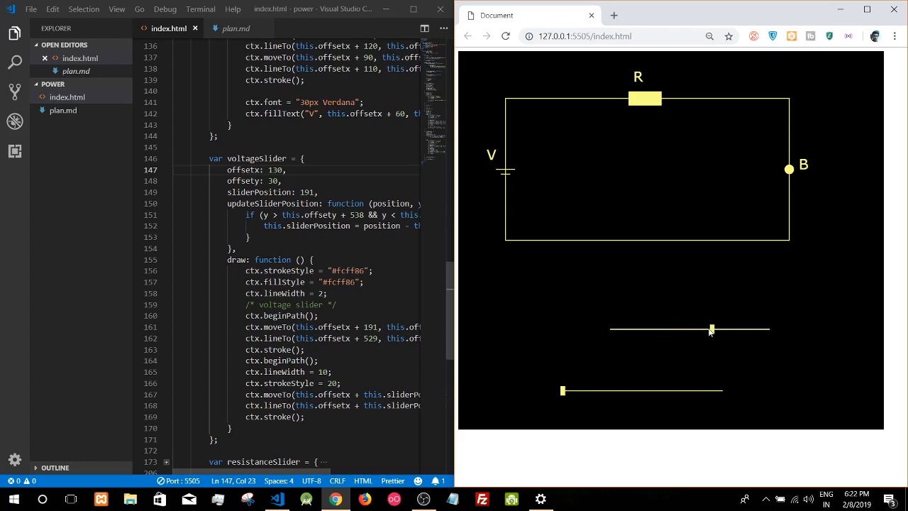
drag(711, 328, 684, 329)
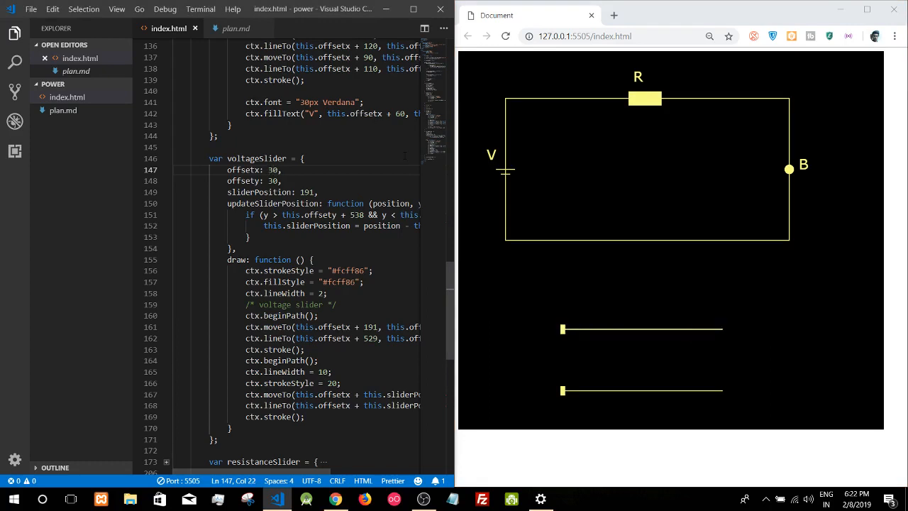
mouse_move(482, 85)
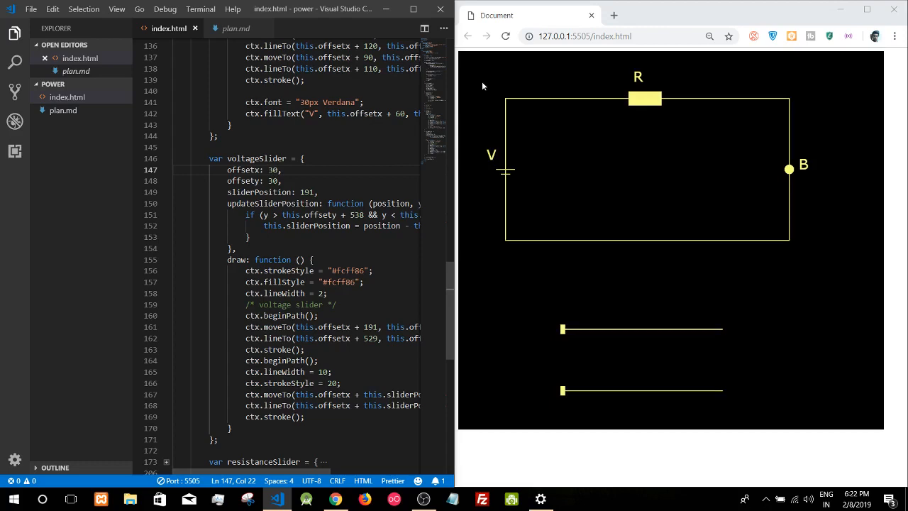
- Refold voltageSlider, scroll to the voltage object, and select beginPath in its drawing code
click(166, 158)
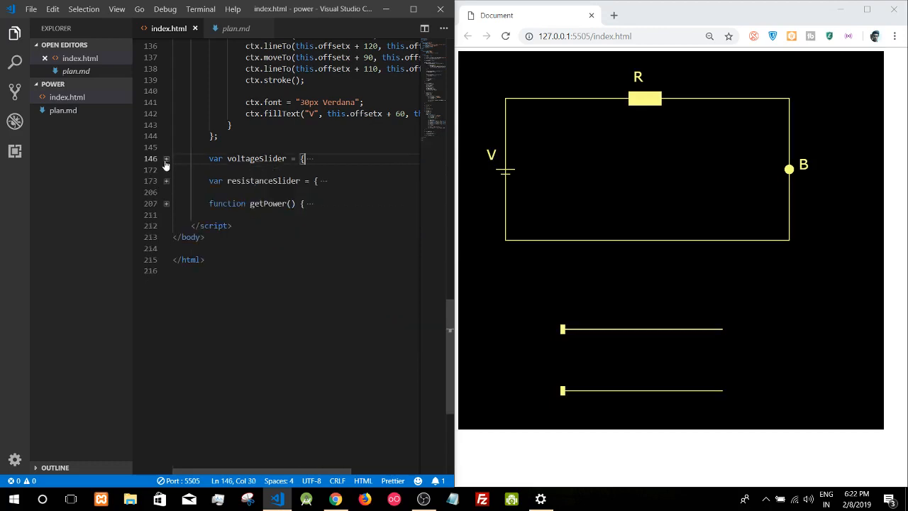
click(166, 158)
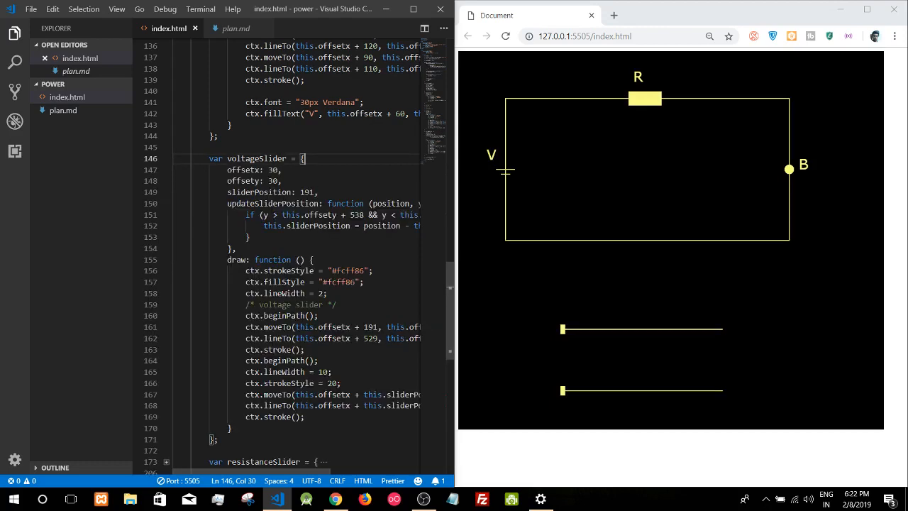
scroll(up, 3)
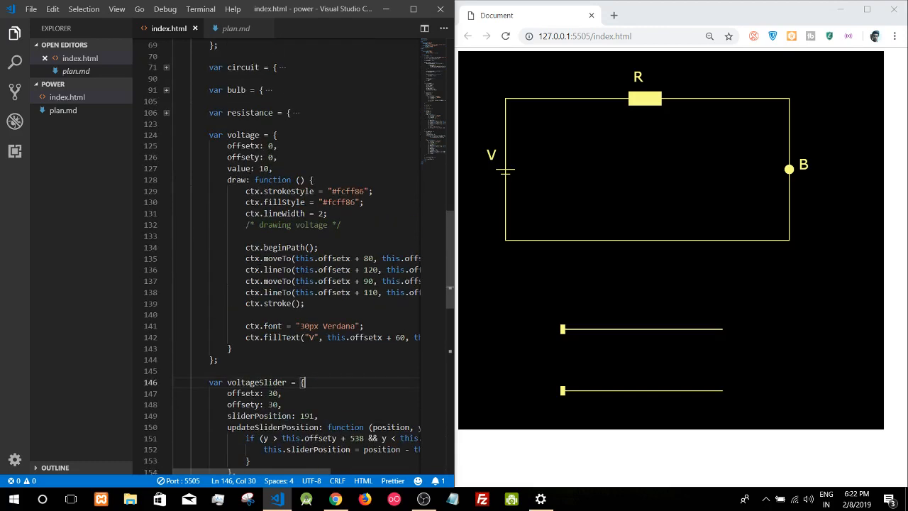
scroll(up, 3)
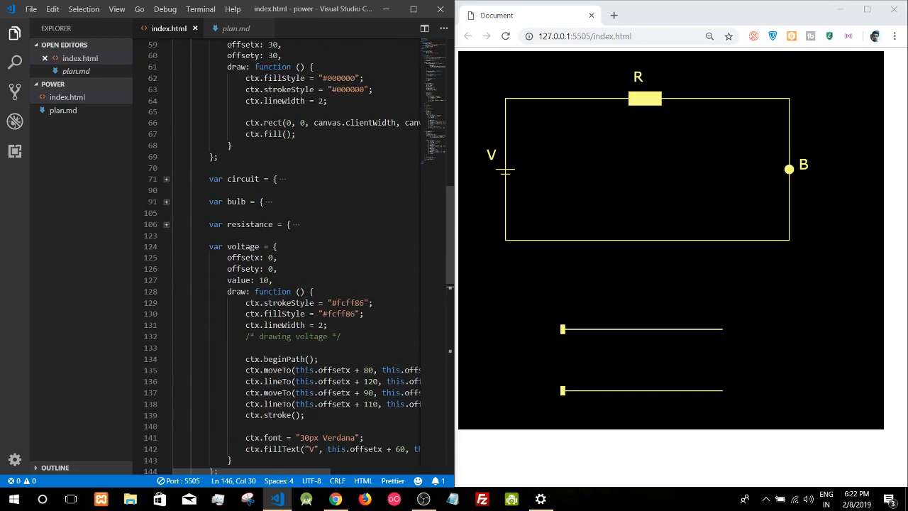
scroll(down, 3)
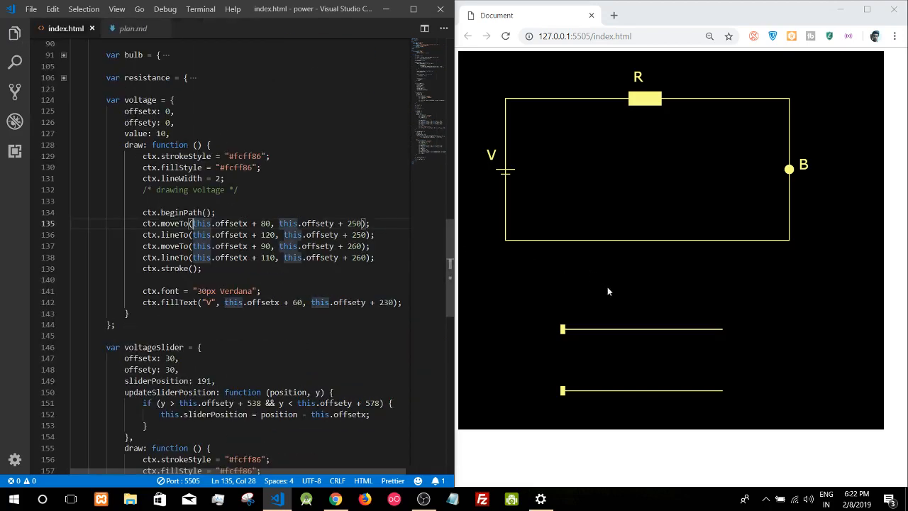
click(210, 178)
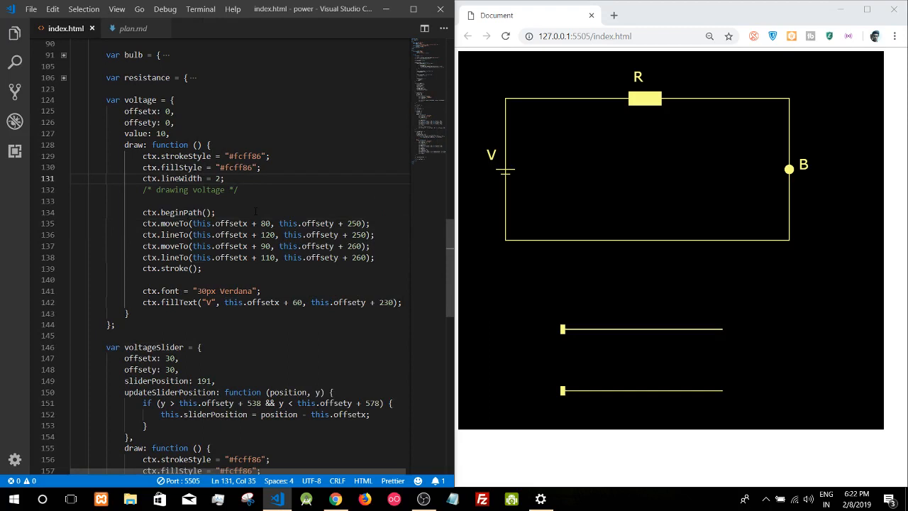
double_click(181, 212)
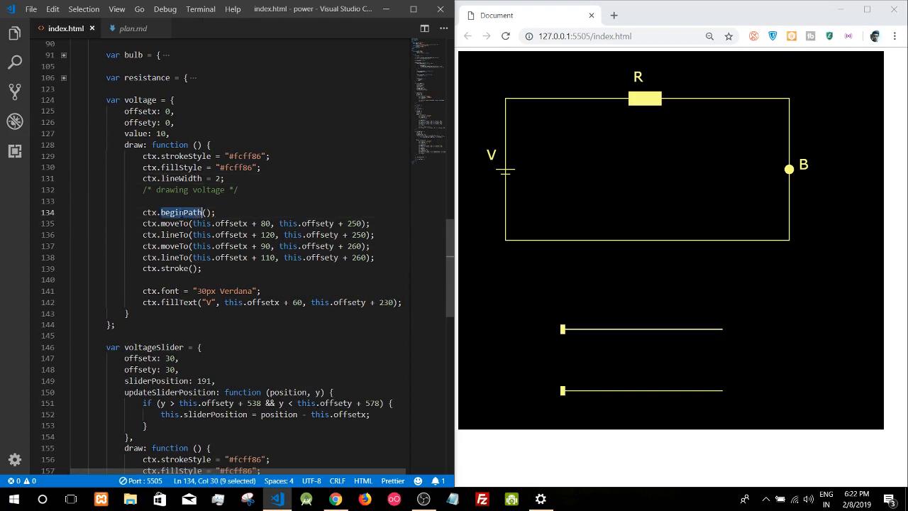